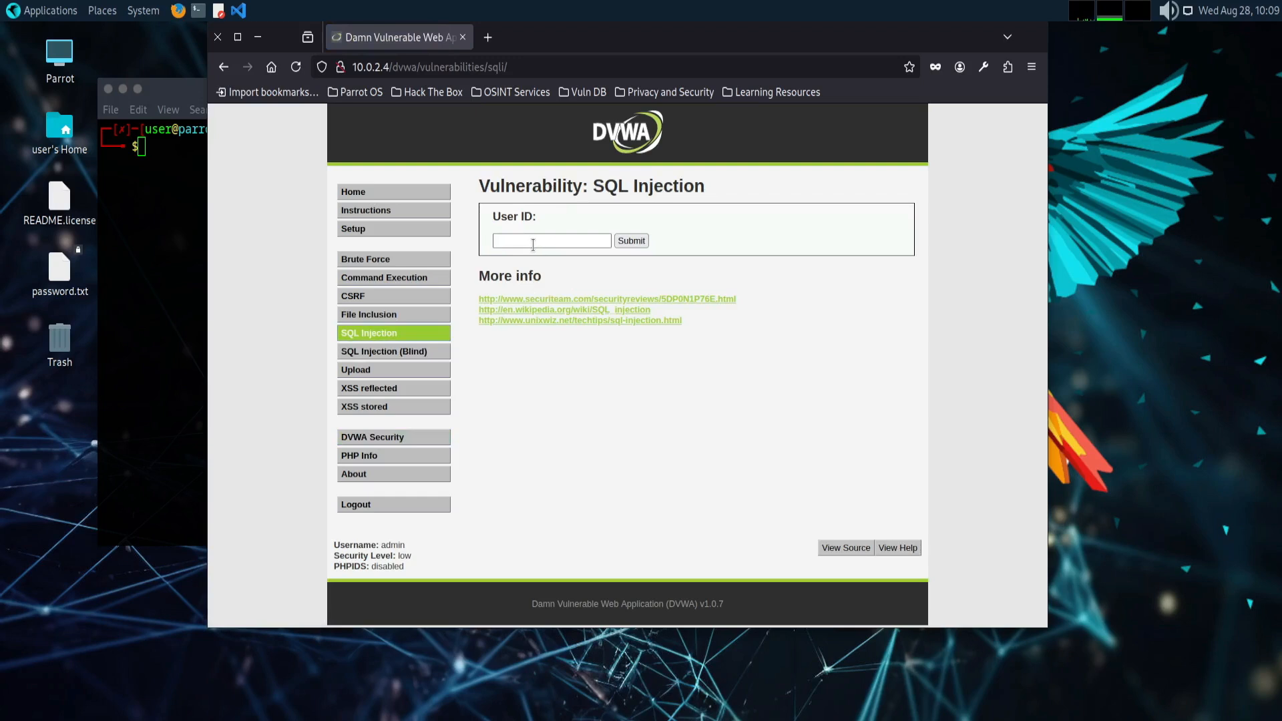
Submit the always-true payload 1' OR '1'='1 as User ID, listing all five user records.
{"action": "right_click", "coordinate": [552, 240]}
{"action": "type", "text": "1' OR '1'='1"}
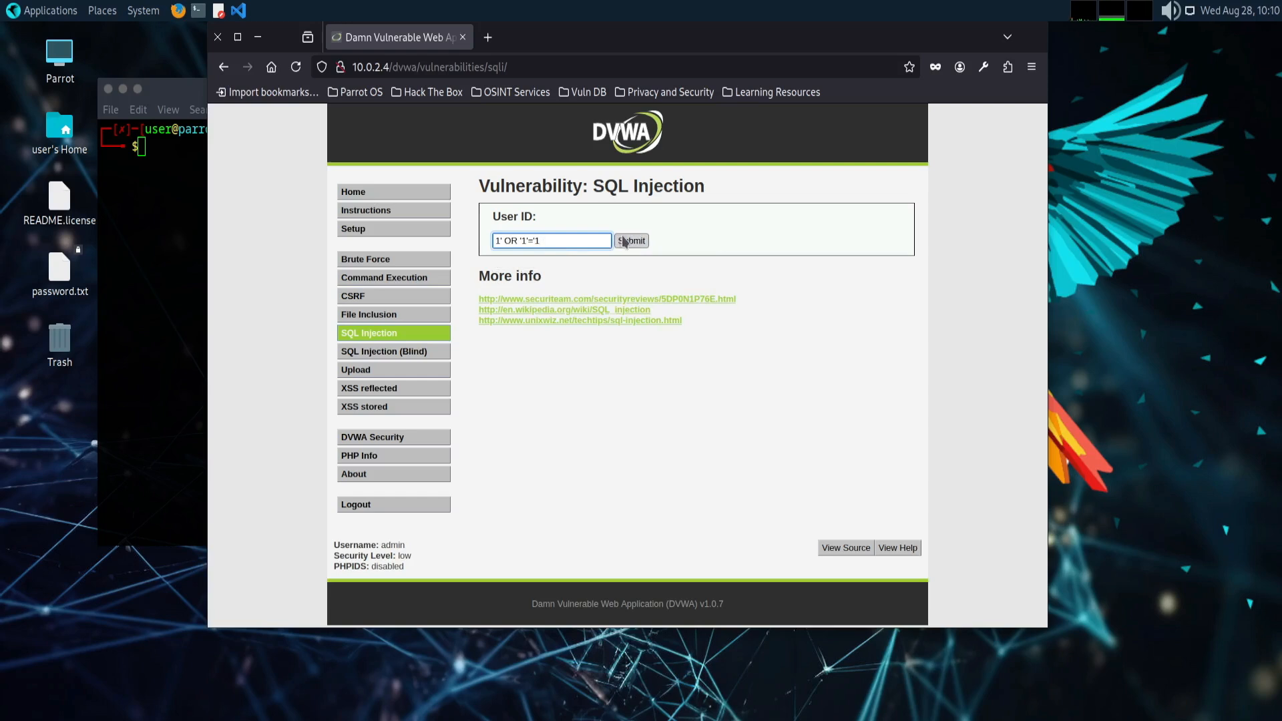
{"action": "left_click", "coordinate": [631, 241]}
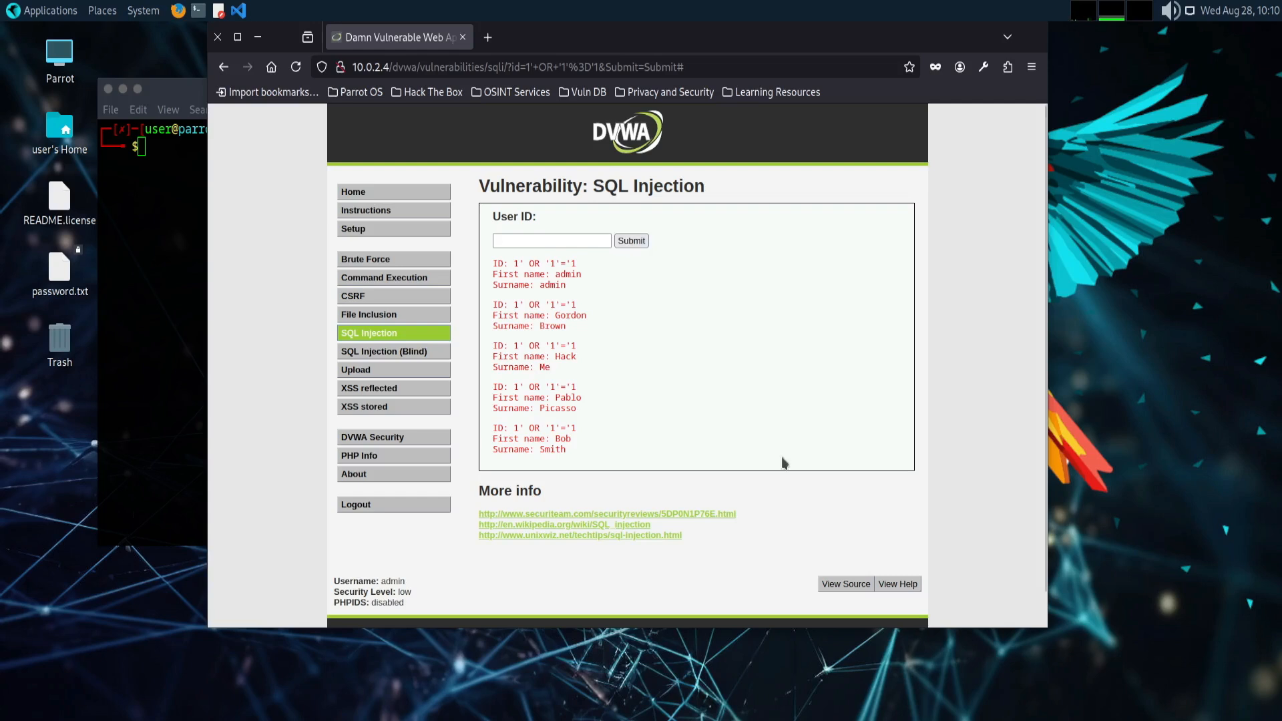
{"action": "left_click", "coordinate": [844, 583]}
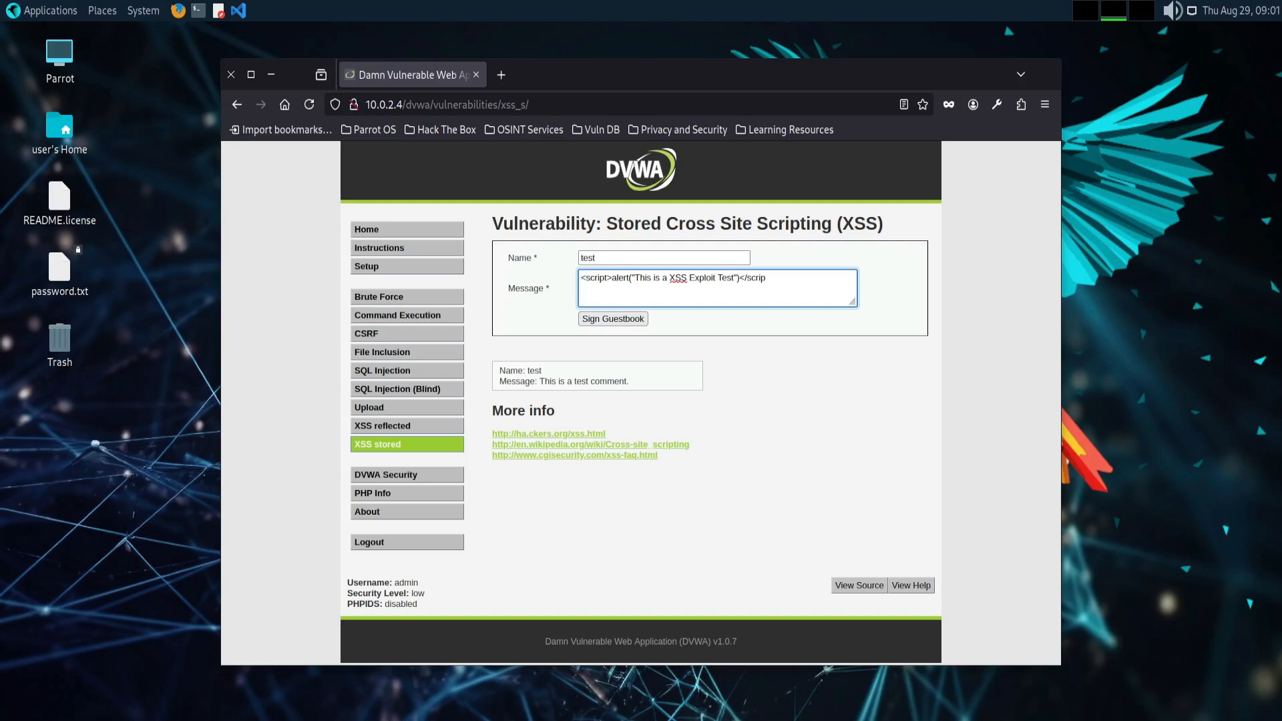
Sign the guestbook with the 'test' script entry, then move to the Reflected XSS page.
{"action": "left_click", "coordinate": [612, 317]}
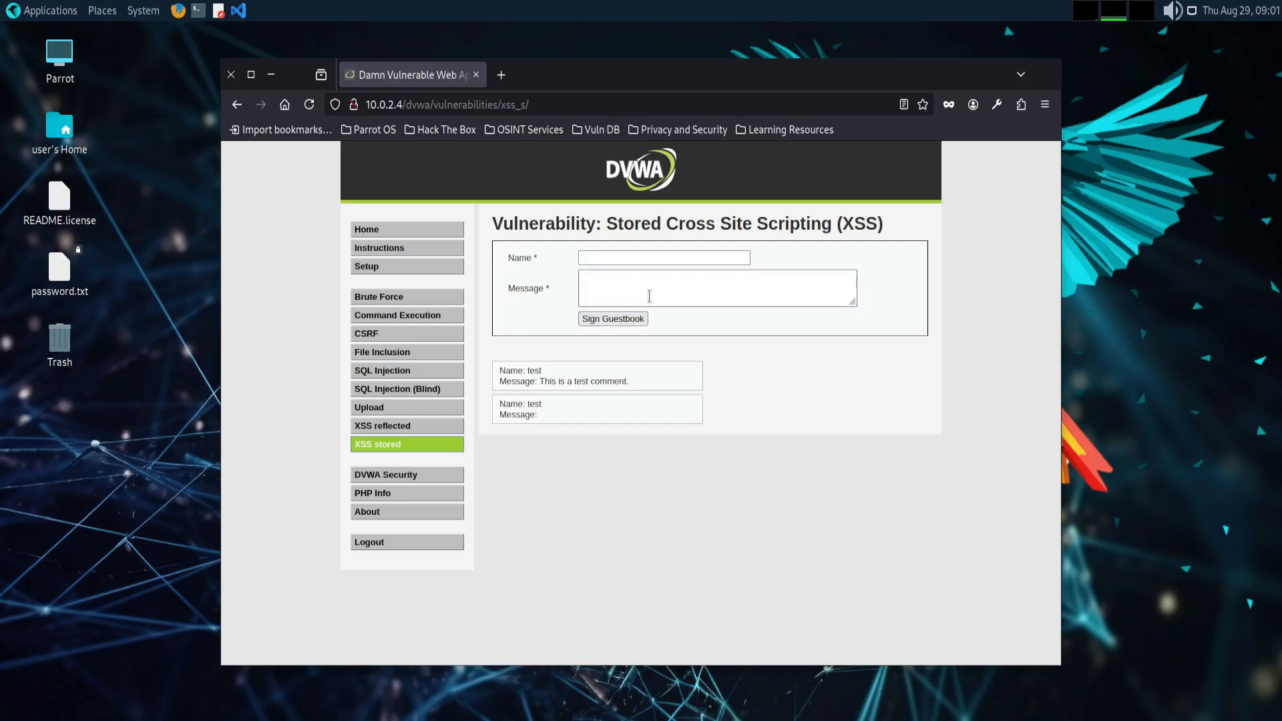
{"action": "left_click", "coordinate": [716, 287]}
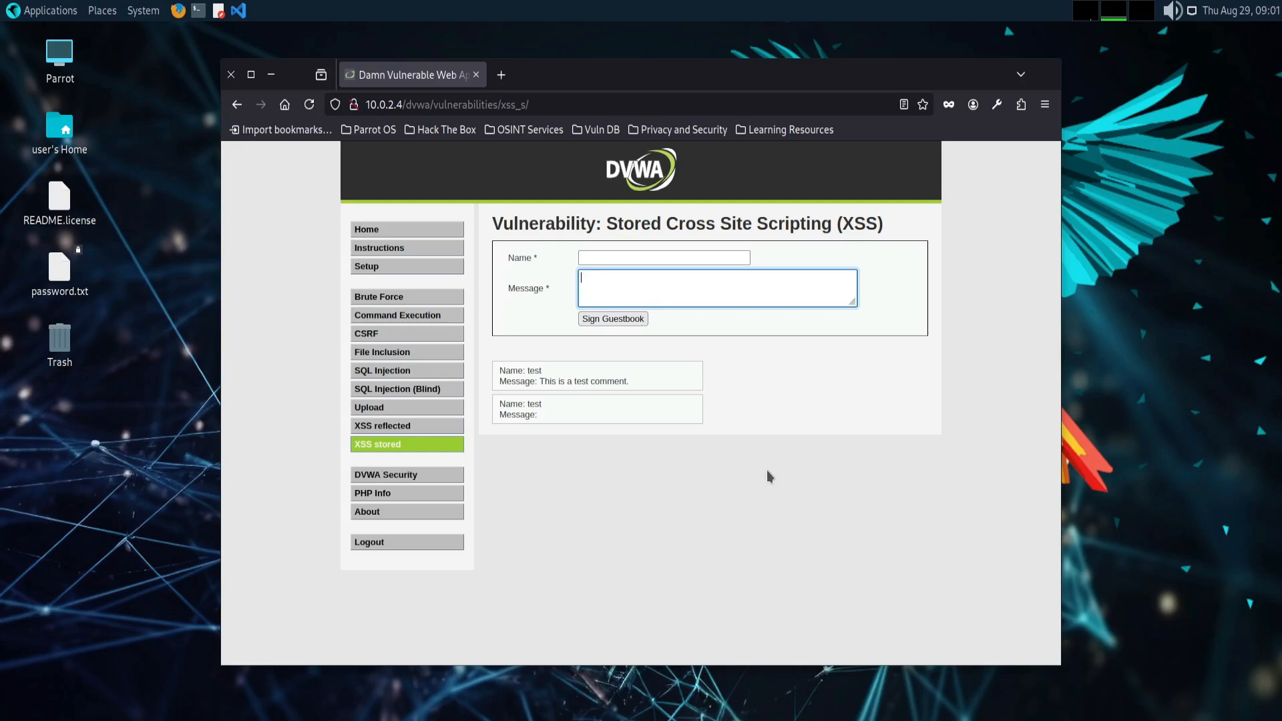
{"action": "mouse_move", "coordinate": [382, 424]}
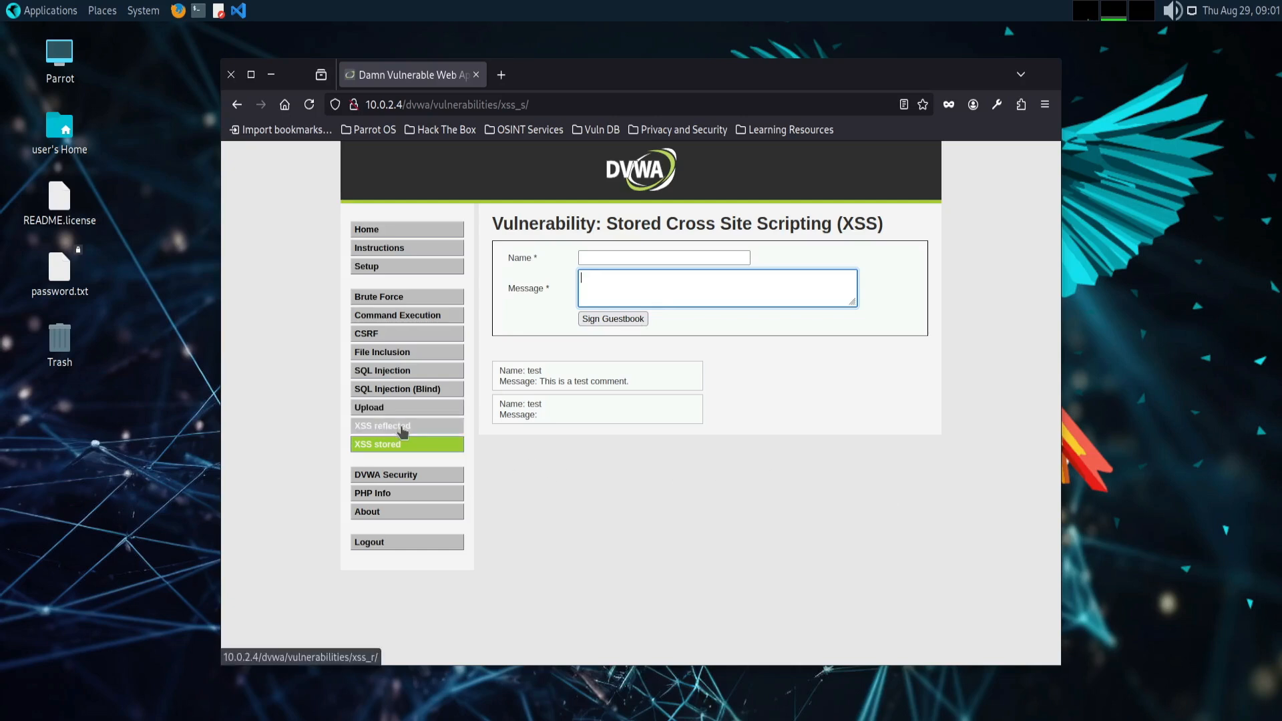
{"action": "left_click", "coordinate": [382, 426]}
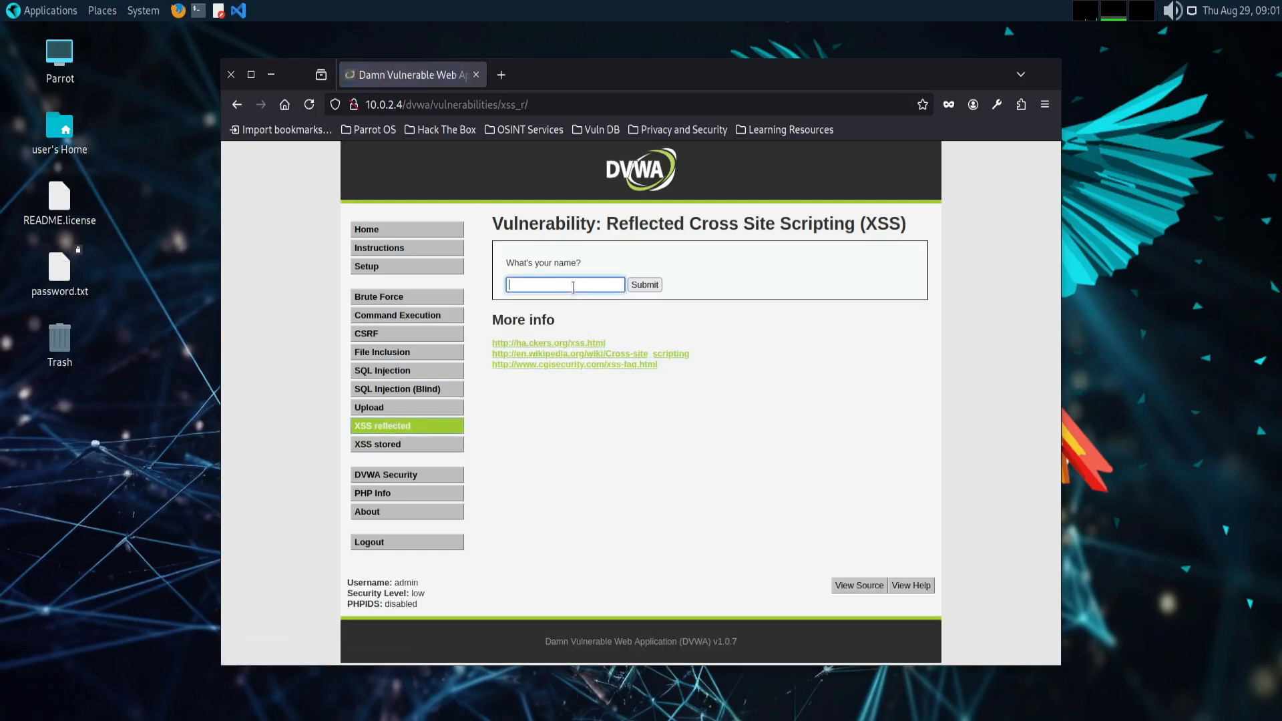